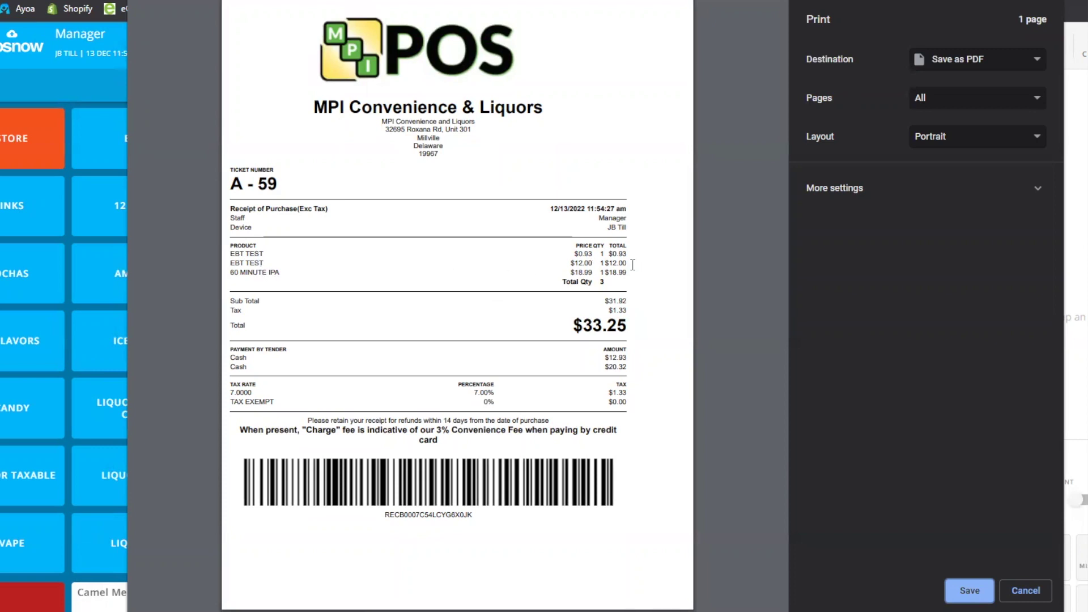
{"action": "mouse_move", "coordinate": [542, 388]}
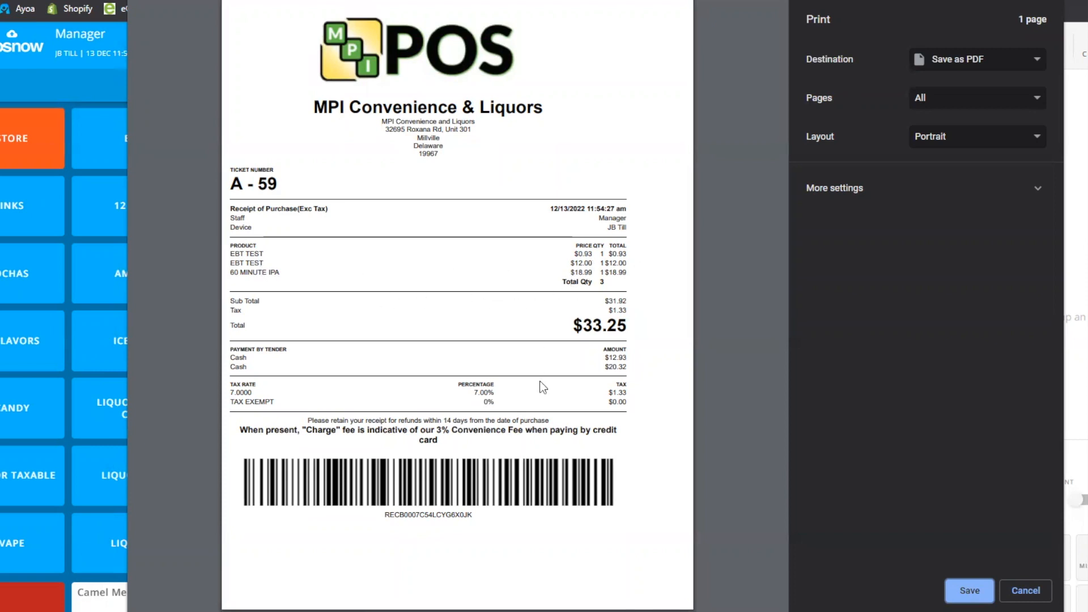